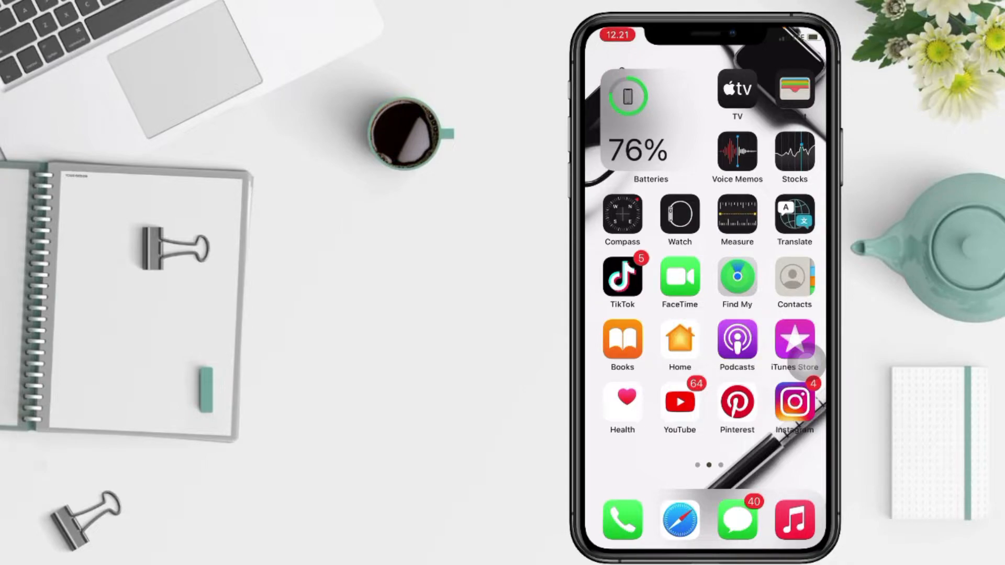
Swipe through the home screen pages into the App Library and scroll its folders to find Likee
{"action": "scroll", "scroll_direction": "left", "scroll_amount": 3}
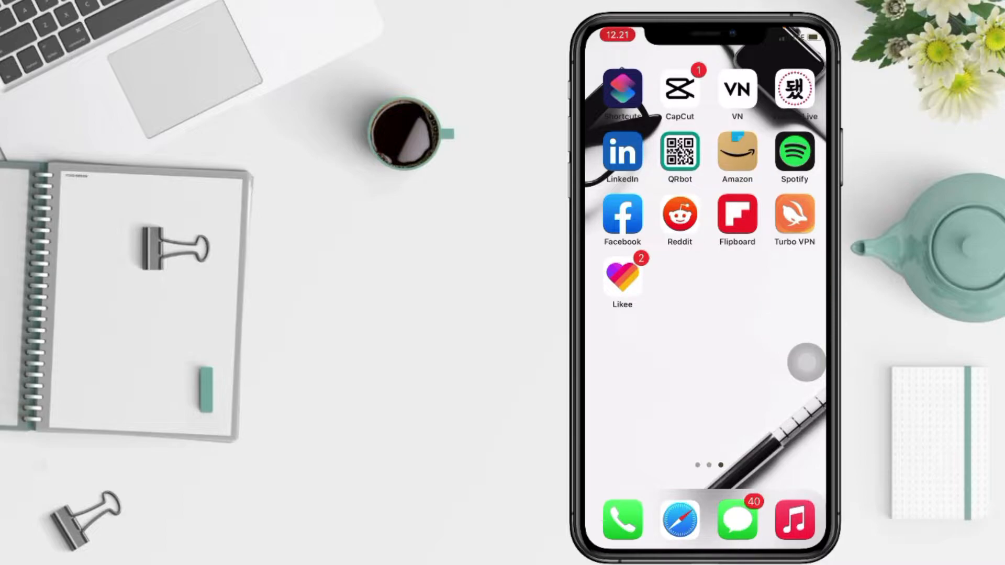
{"action": "scroll", "scroll_direction": "left", "scroll_amount": 3}
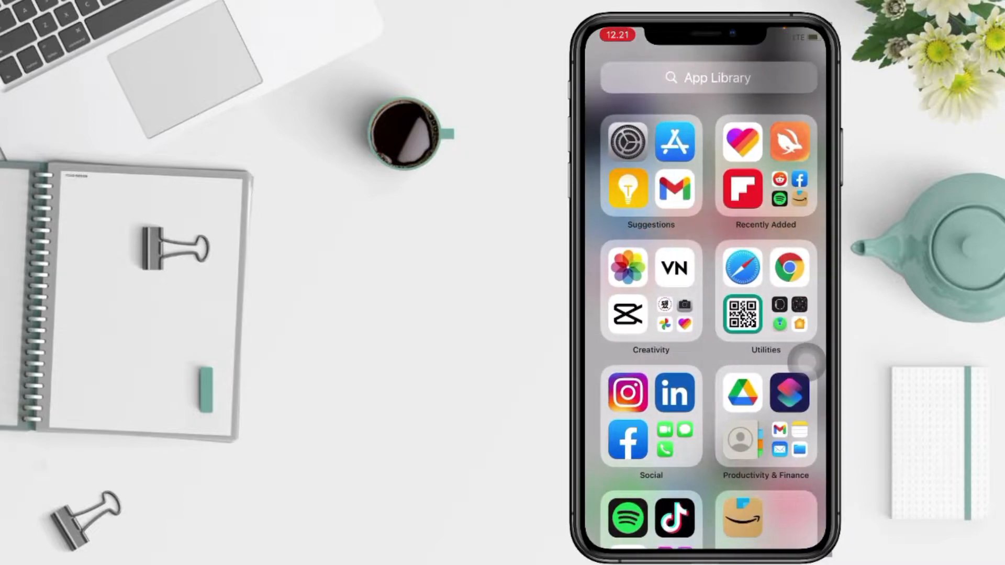
{"action": "scroll", "scroll_direction": "down", "scroll_amount": 3}
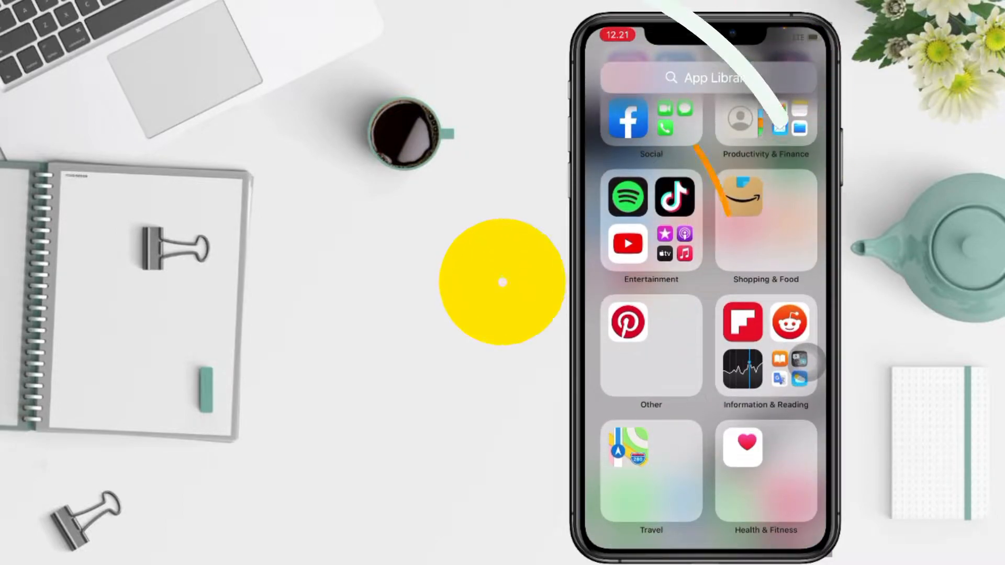
{"action": "scroll", "scroll_direction": "down", "scroll_amount": 3}
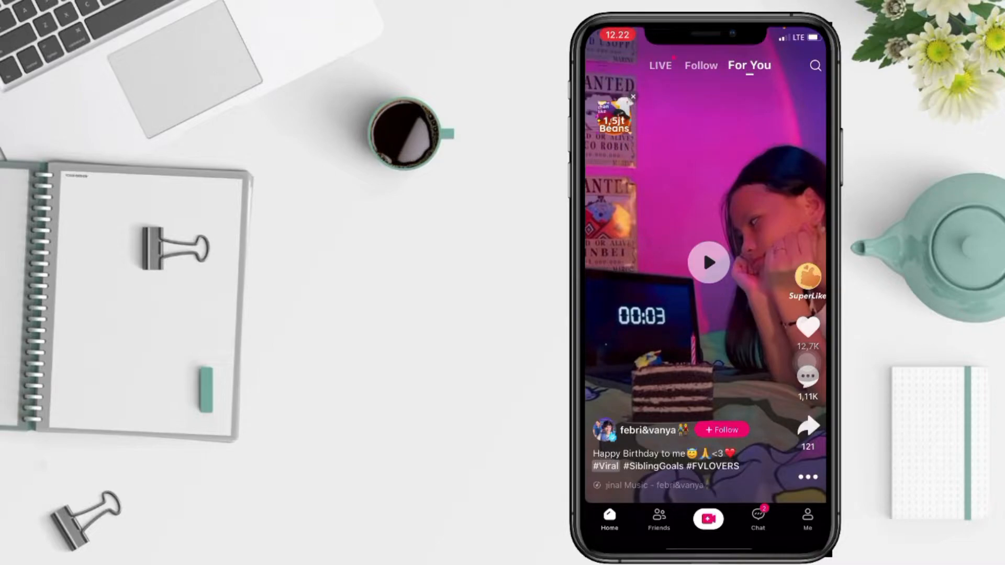
Bring up Likee's side menu panel from the For You feed
{"action": "left_click", "coordinate": [807, 520]}
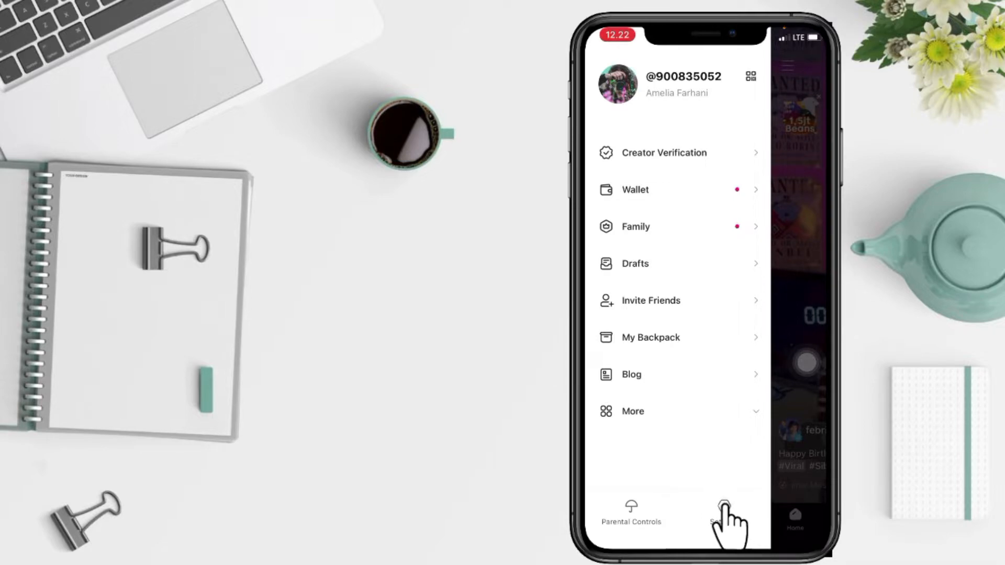
Go into Settings and then the Account section of Likee
{"action": "left_click", "coordinate": [722, 513]}
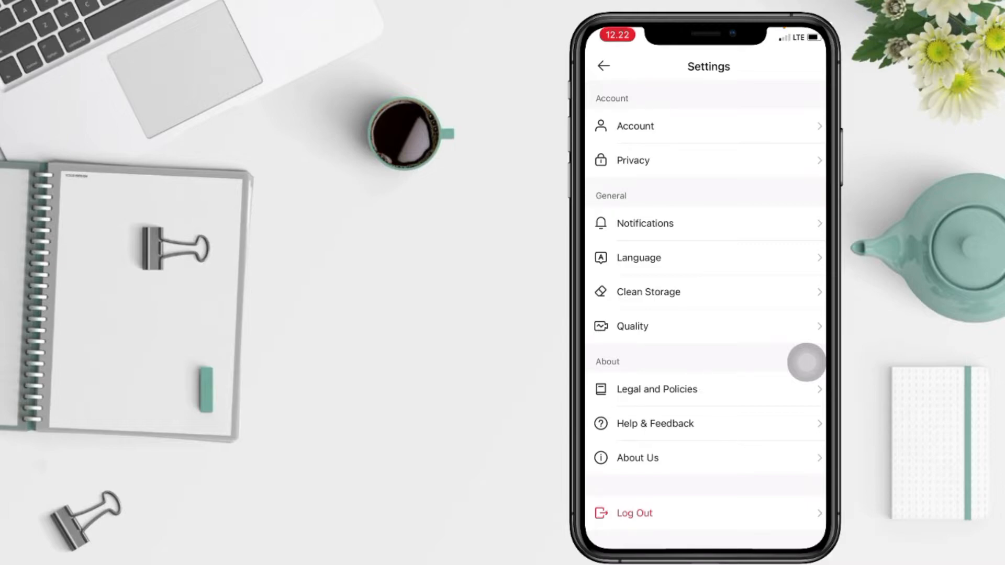
{"action": "left_click", "coordinate": [634, 126]}
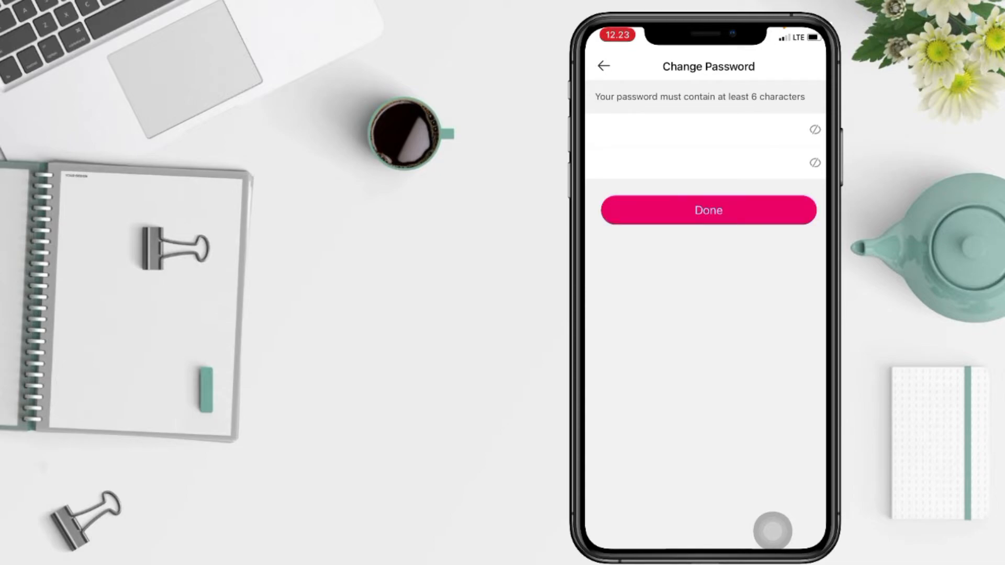
Save and confirm the new account password, then return to the iPhone home screen
{"action": "left_click", "coordinate": [708, 211]}
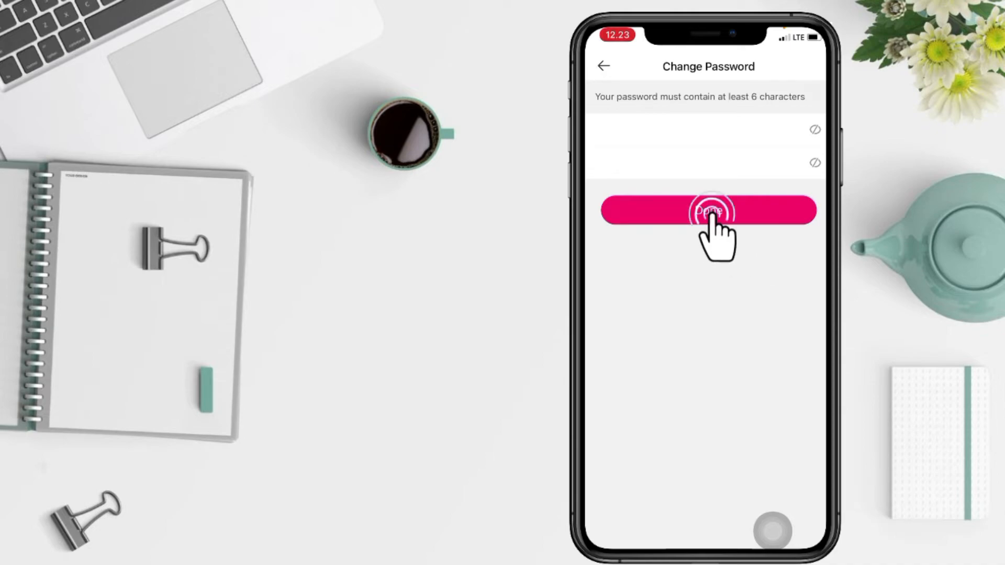
{"action": "left_click", "coordinate": [708, 210]}
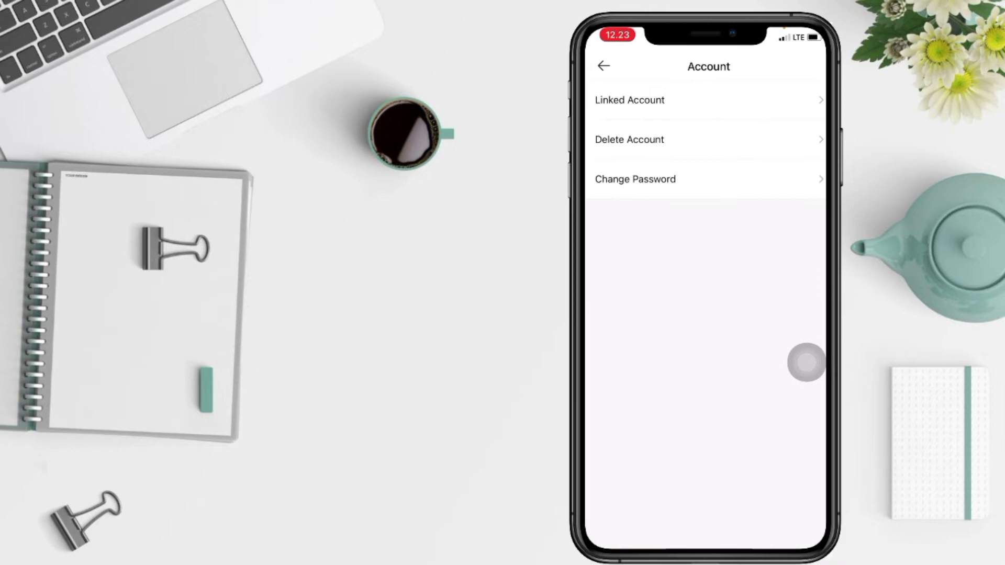
{"action": "left_click", "coordinate": [603, 66]}
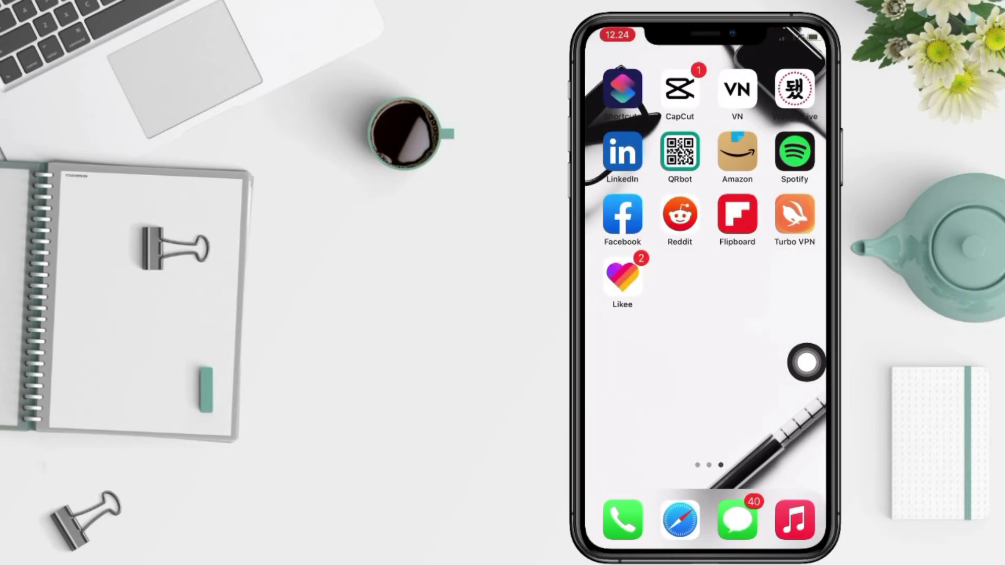
{"action": "scroll", "scroll_direction": "left", "scroll_amount": 3}
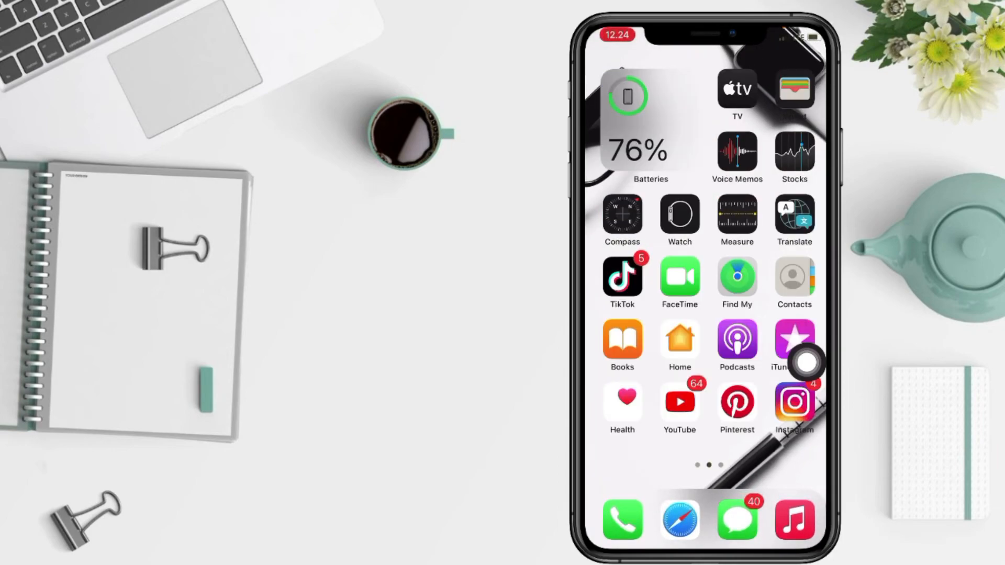